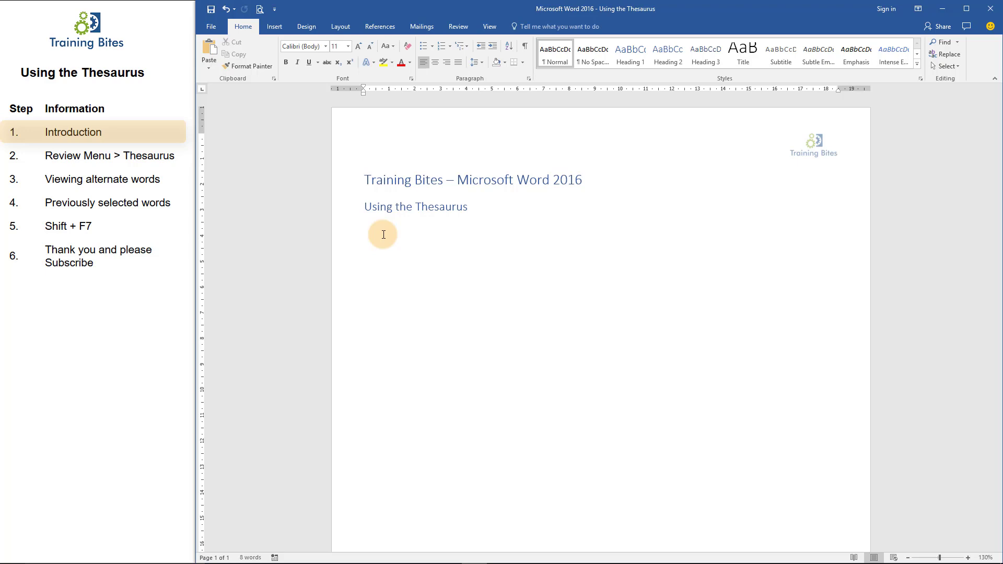
# Place the cursor below the subheading for the sentence "What do I mean by alternatives? Well, let's find out.".
pyautogui.click(363, 234)
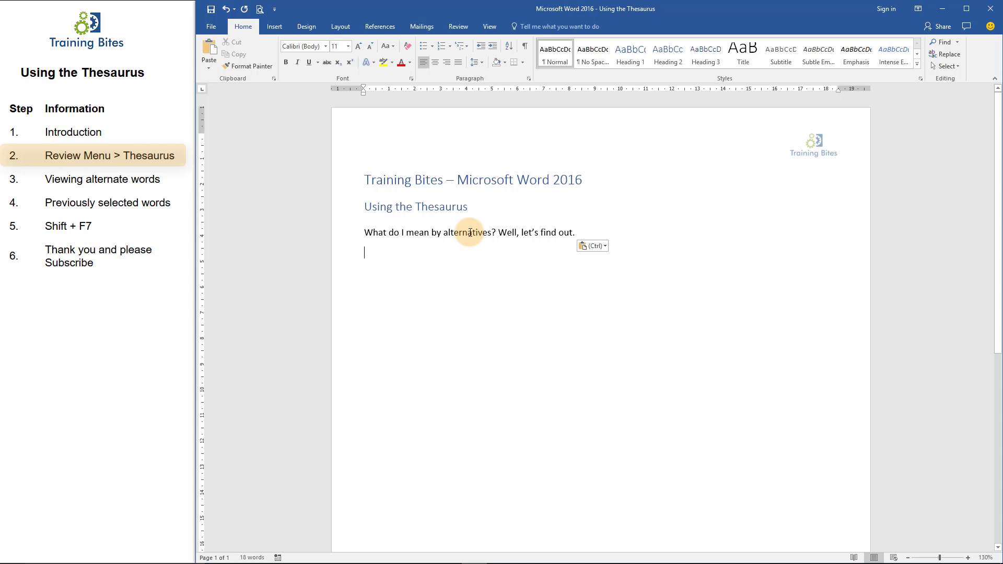
# Select the word 'alternatives' and show the Review proofing commands.
pyautogui.doubleClick(467, 232)
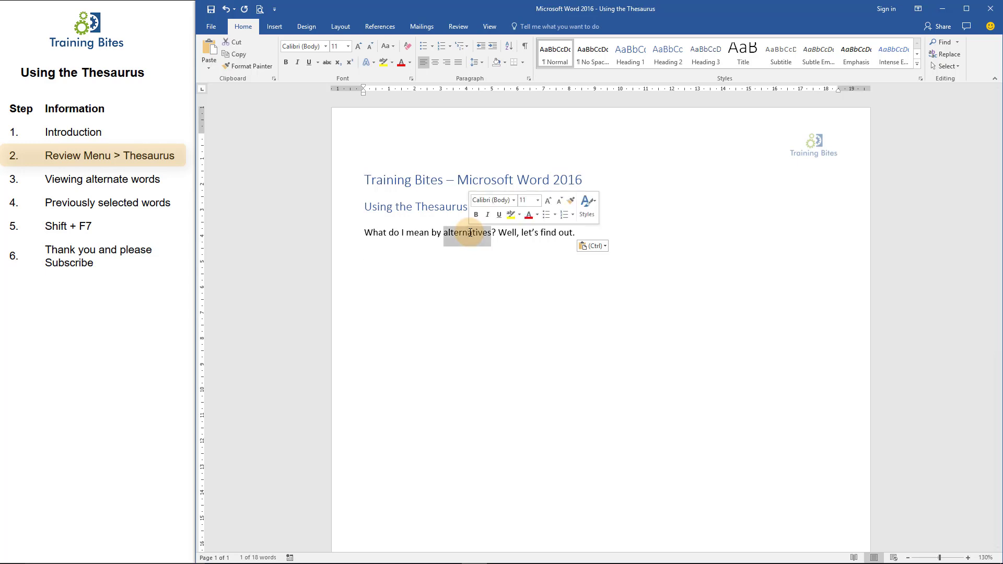
pyautogui.moveTo(486, 26)
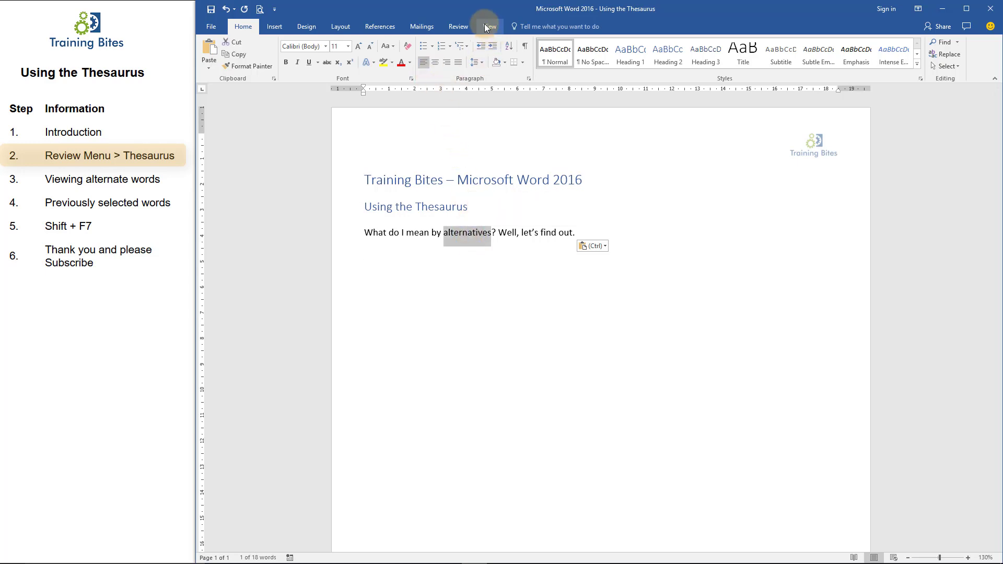
pyautogui.click(457, 26)
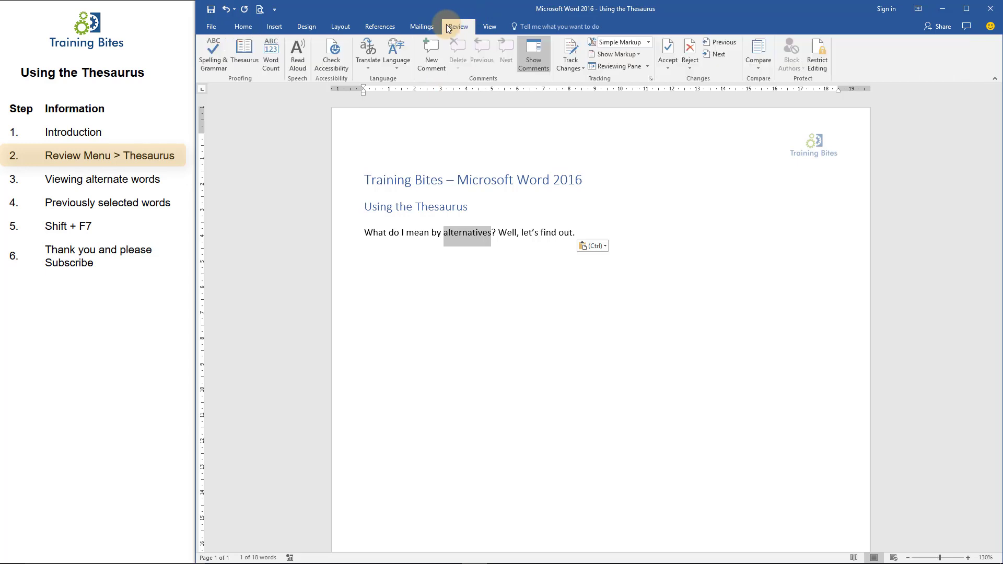
pyautogui.moveTo(244, 52)
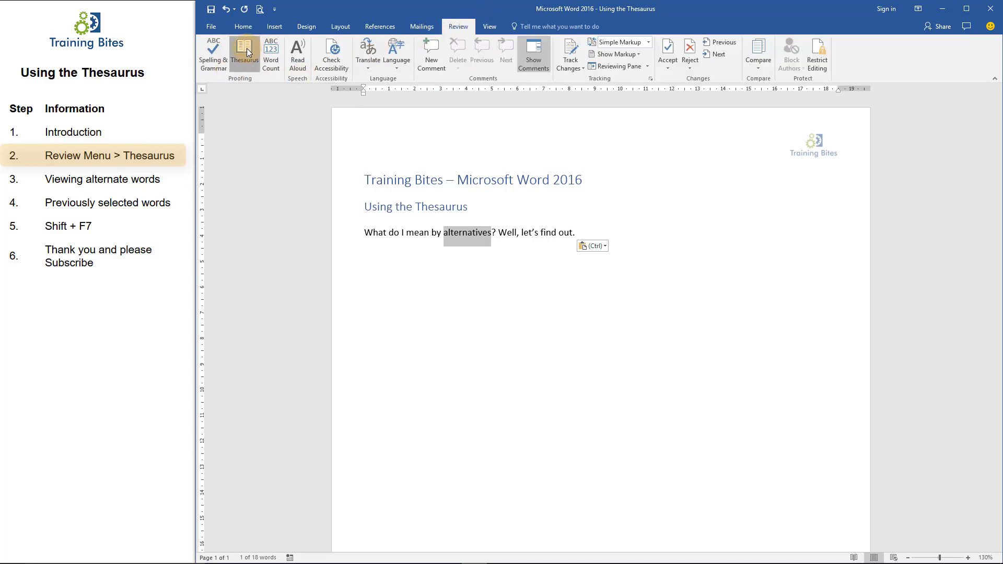
# Look up 'alternatives' in the Thesaurus pane, listing replacements, substitutes, options and choices.
pyautogui.click(244, 55)
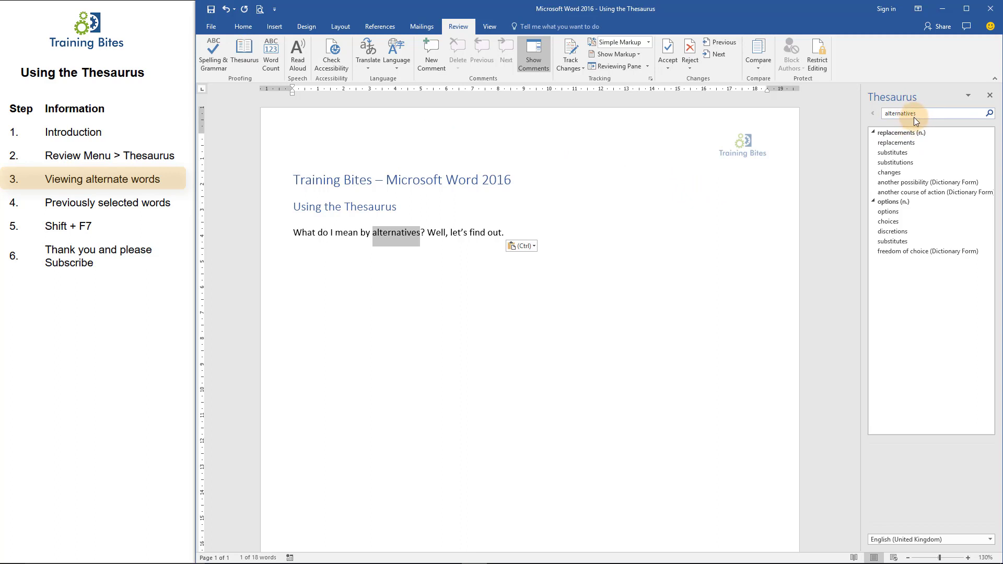
pyautogui.moveTo(893, 153)
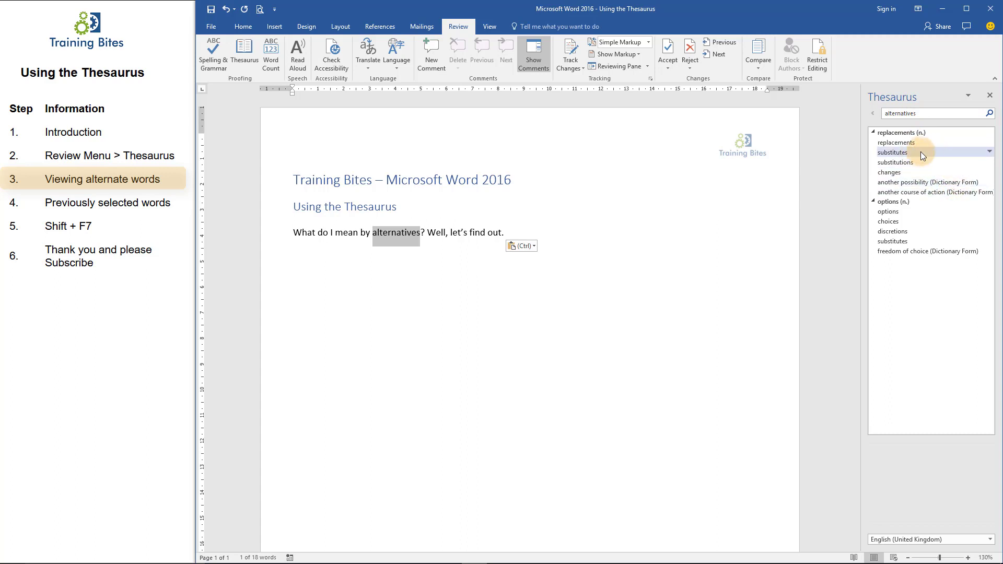
pyautogui.moveTo(849, 226)
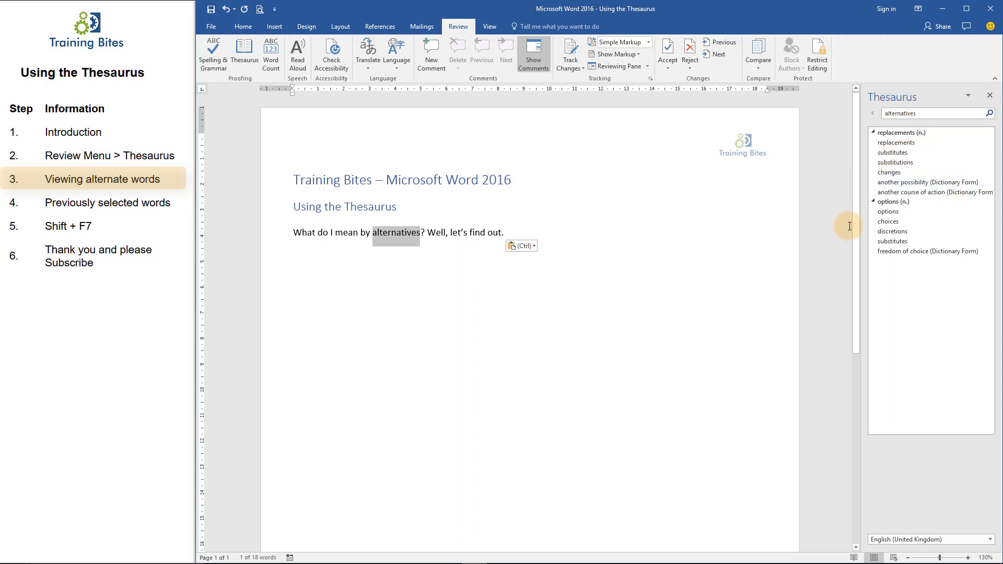
pyautogui.moveTo(934, 142)
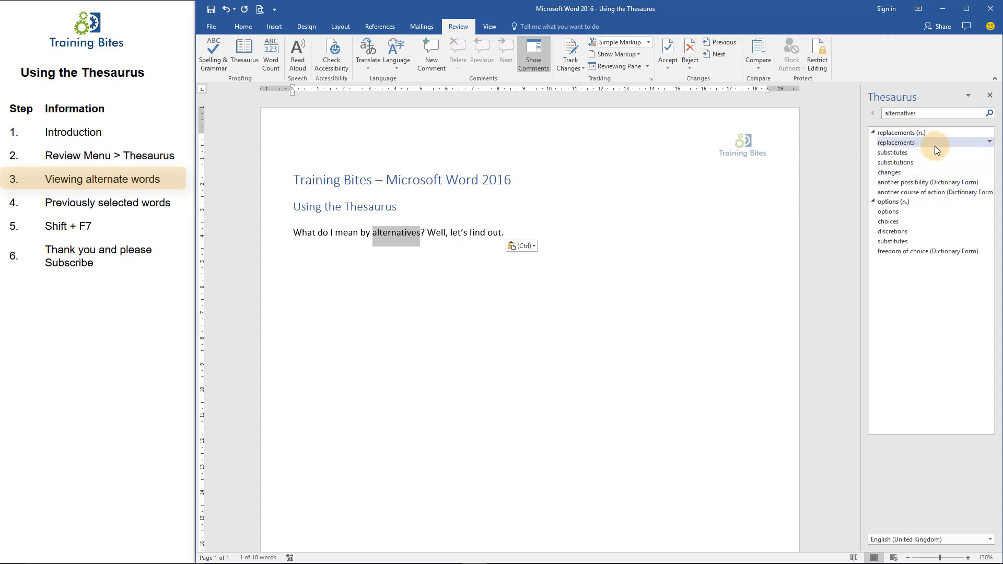
pyautogui.moveTo(893, 152)
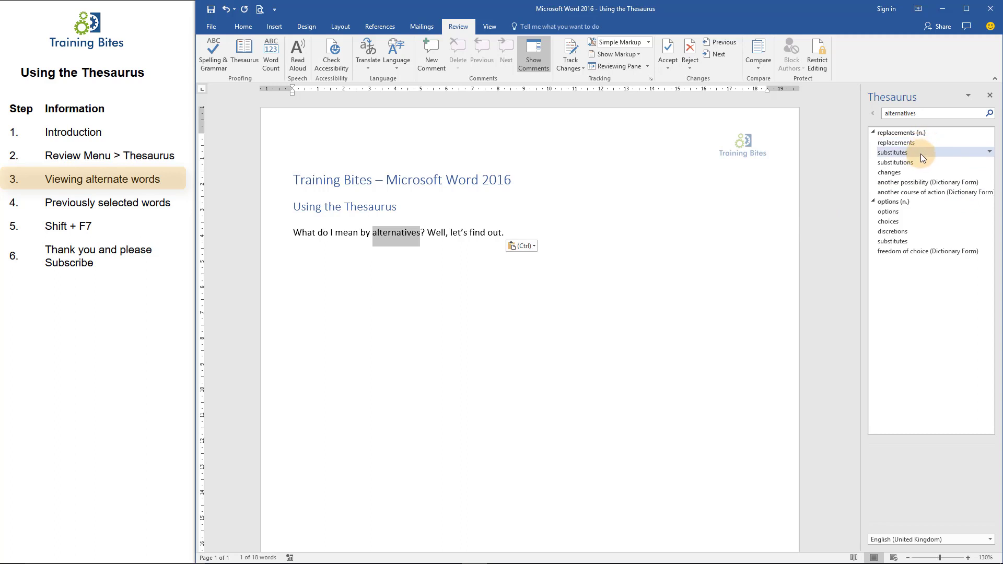
pyautogui.moveTo(856, 177)
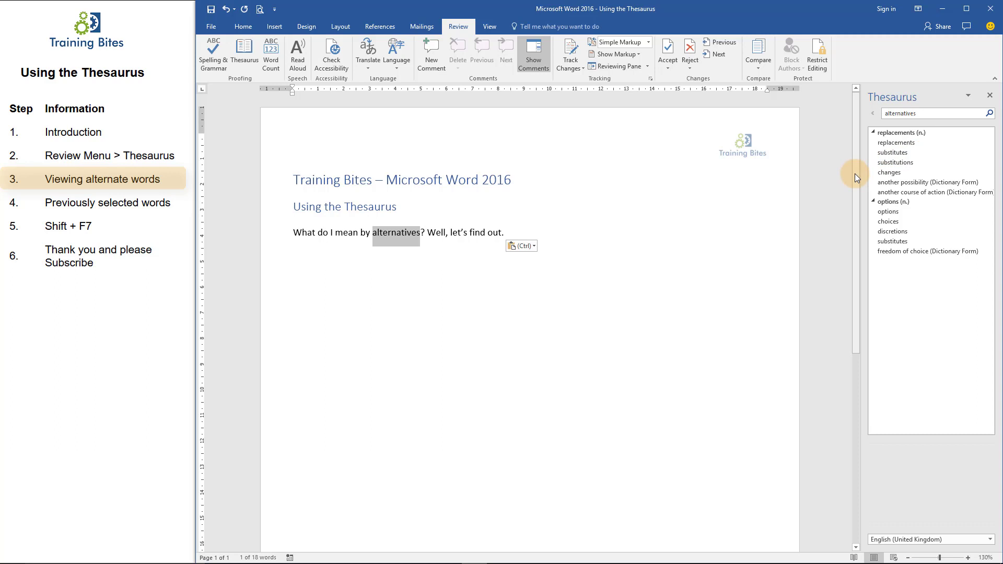
pyautogui.moveTo(895, 153)
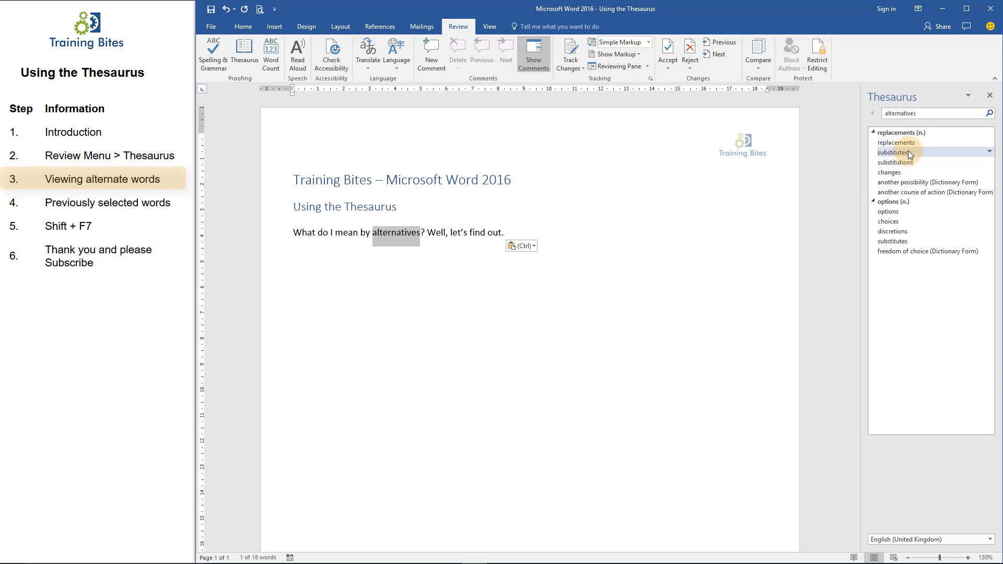
pyautogui.moveTo(890, 176)
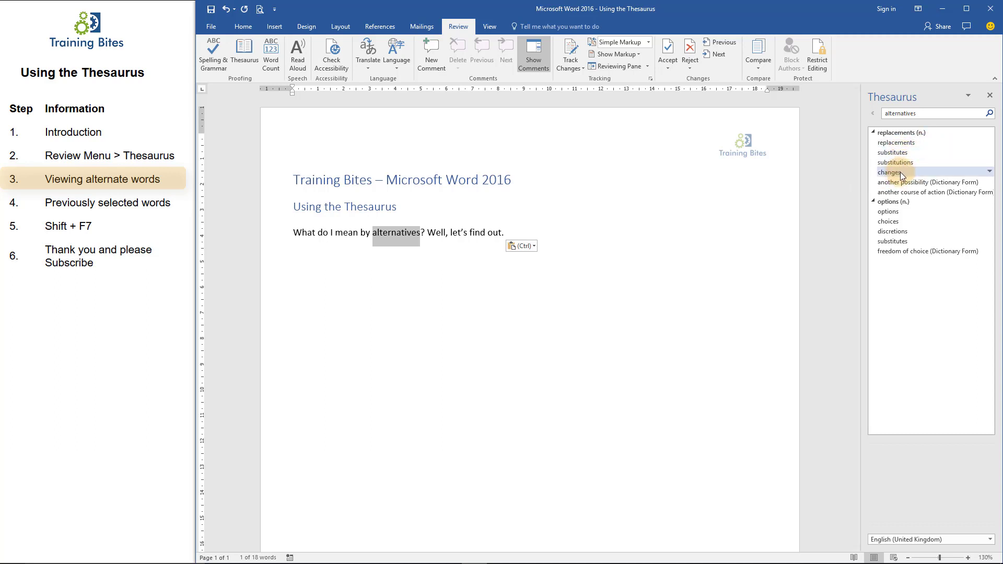
pyautogui.click(888, 173)
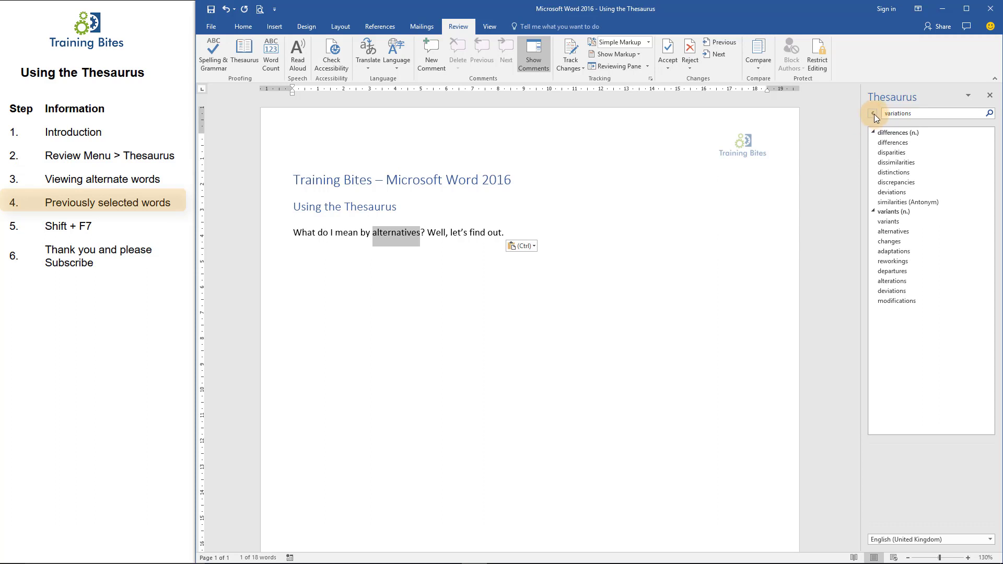
pyautogui.click(871, 113)
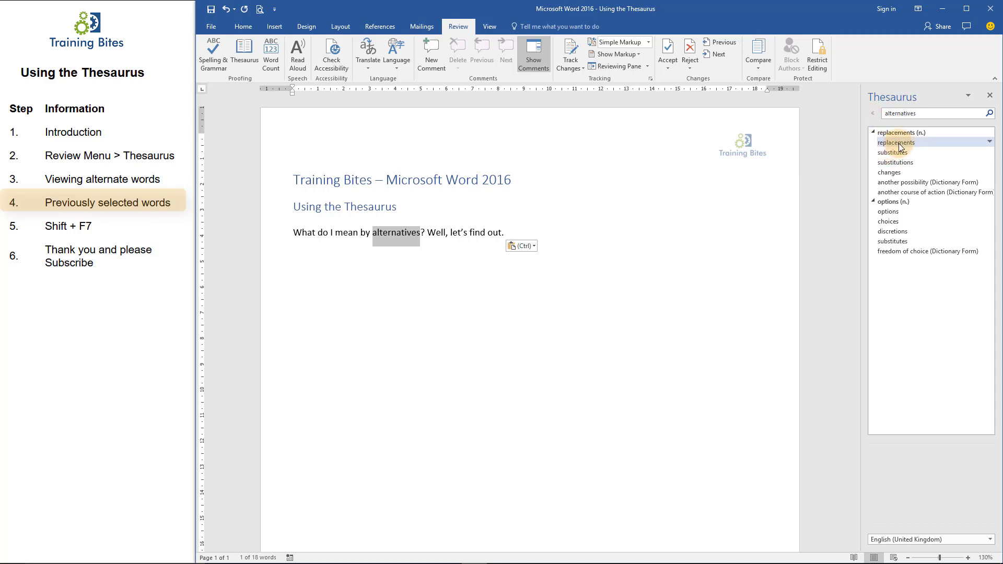
pyautogui.moveTo(894, 153)
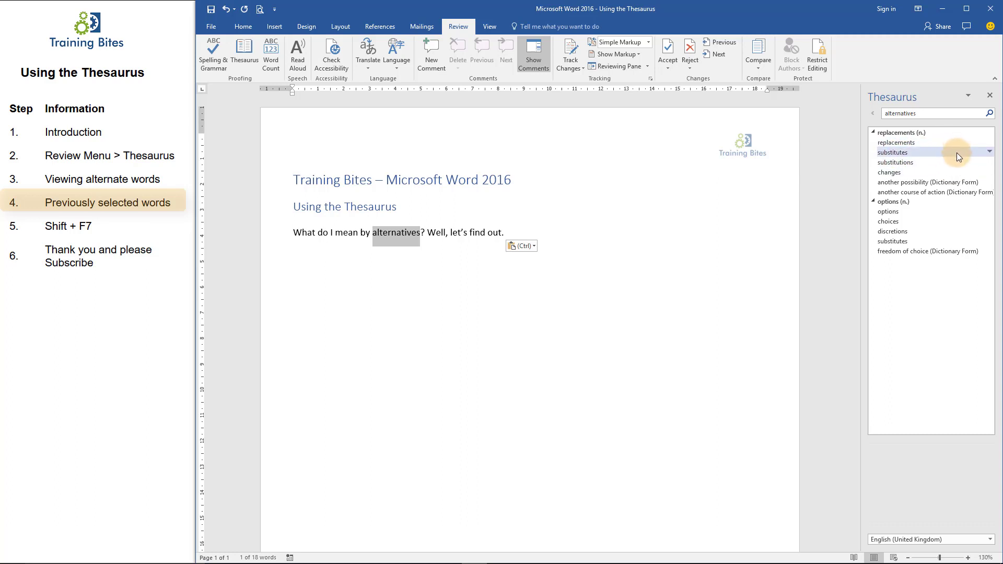
pyautogui.moveTo(986, 155)
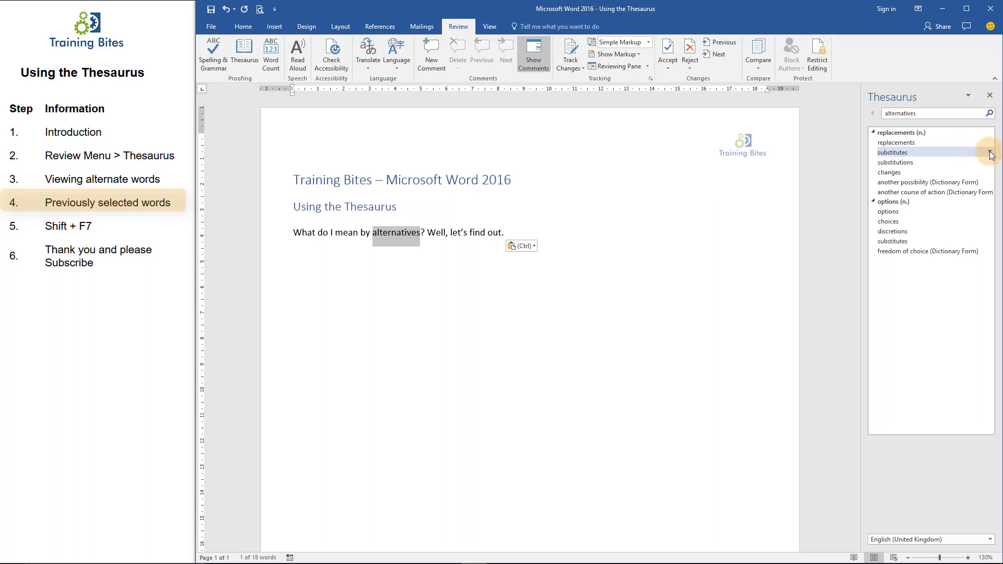
# Insert 'substitutes' in place of 'alternatives' and close the Thesaurus pane.
pyautogui.click(990, 152)
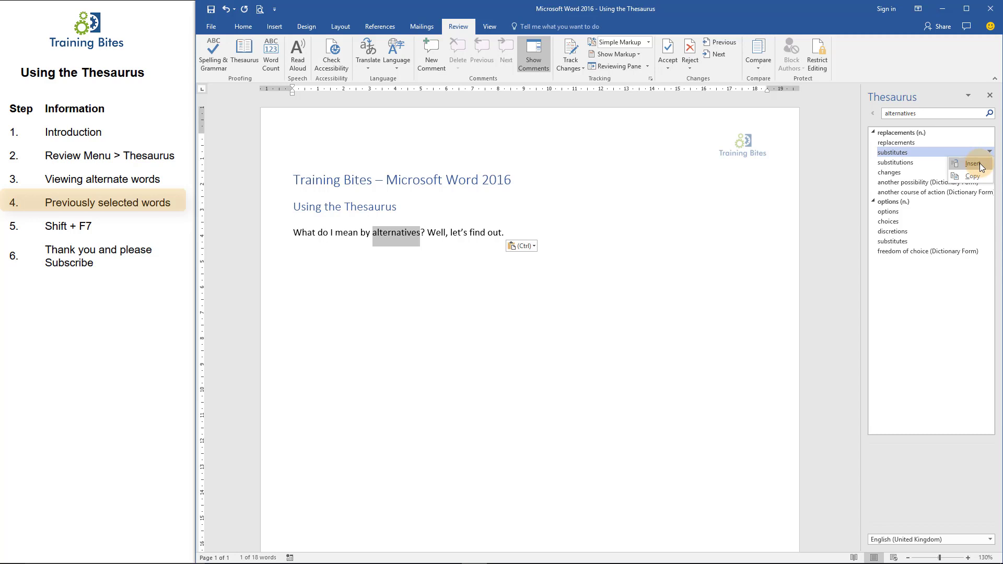
pyautogui.click(973, 164)
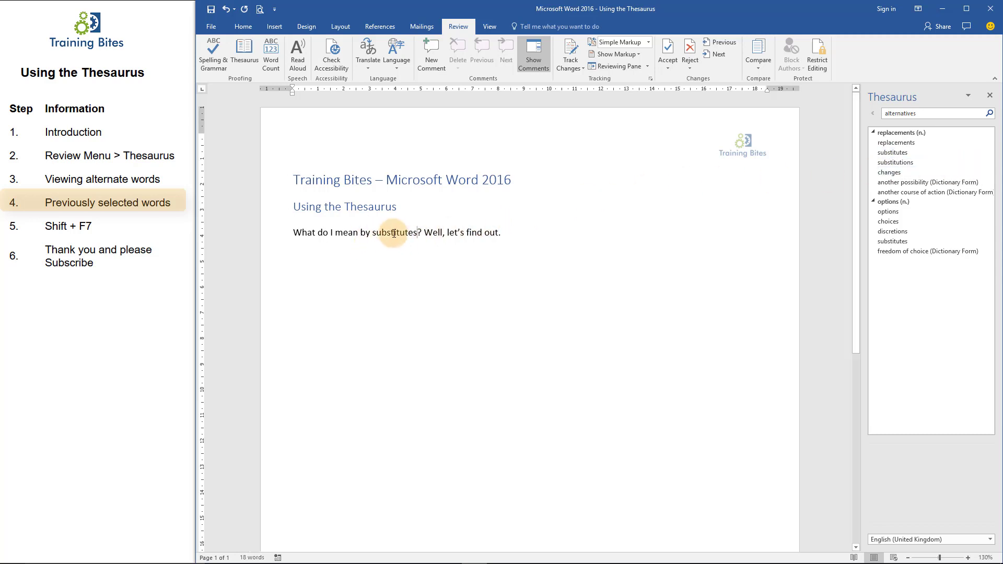
pyautogui.click(775, 204)
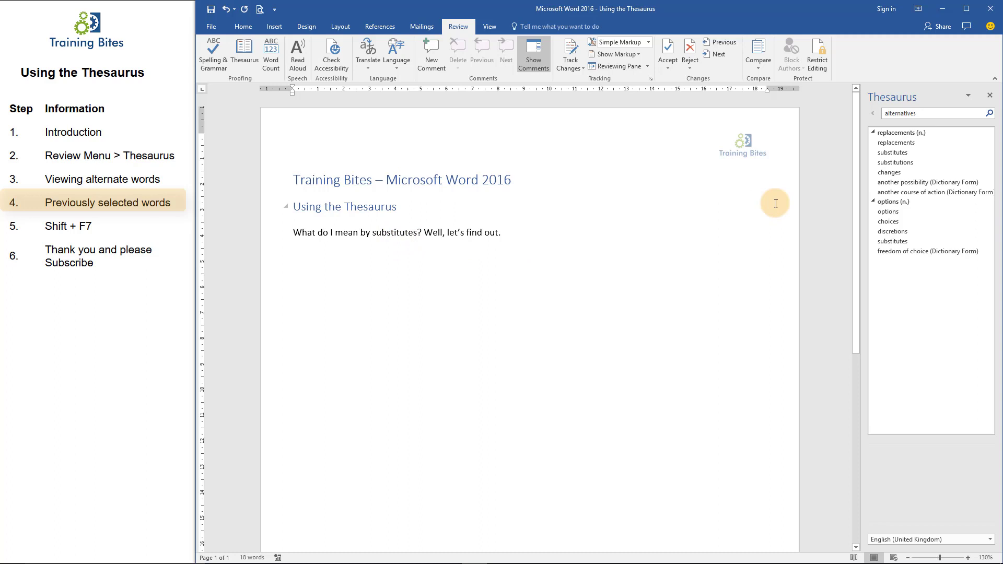
pyautogui.moveTo(643, 240)
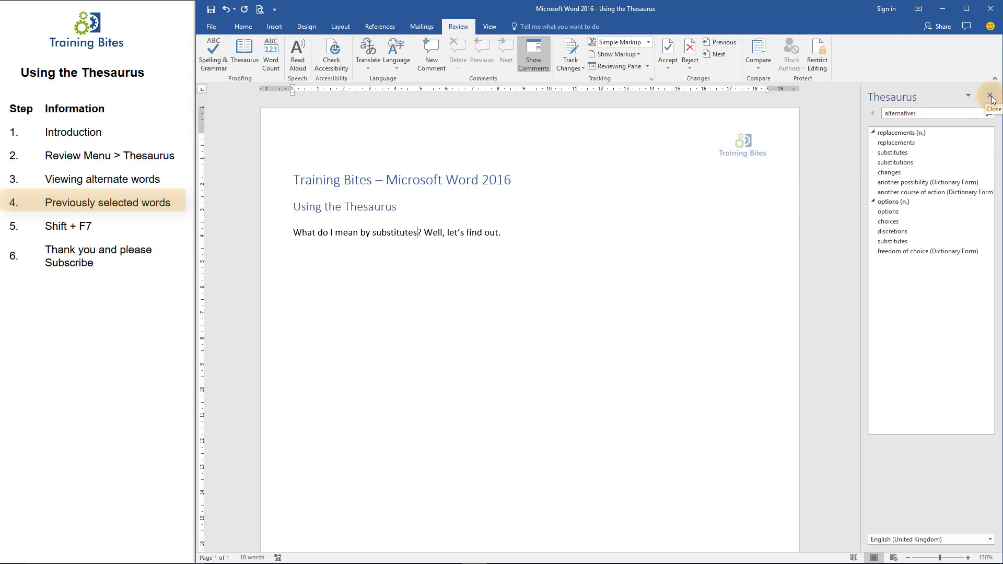
pyautogui.click(994, 95)
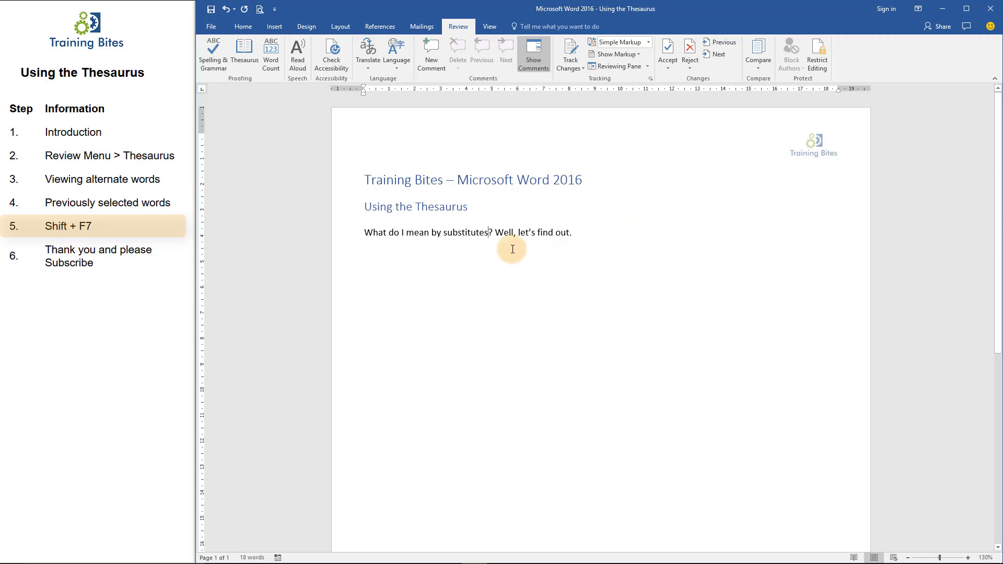
# Select 'substitutes' and reopen the Thesaurus for it with Shift+F7.
pyautogui.doubleClick(465, 232)
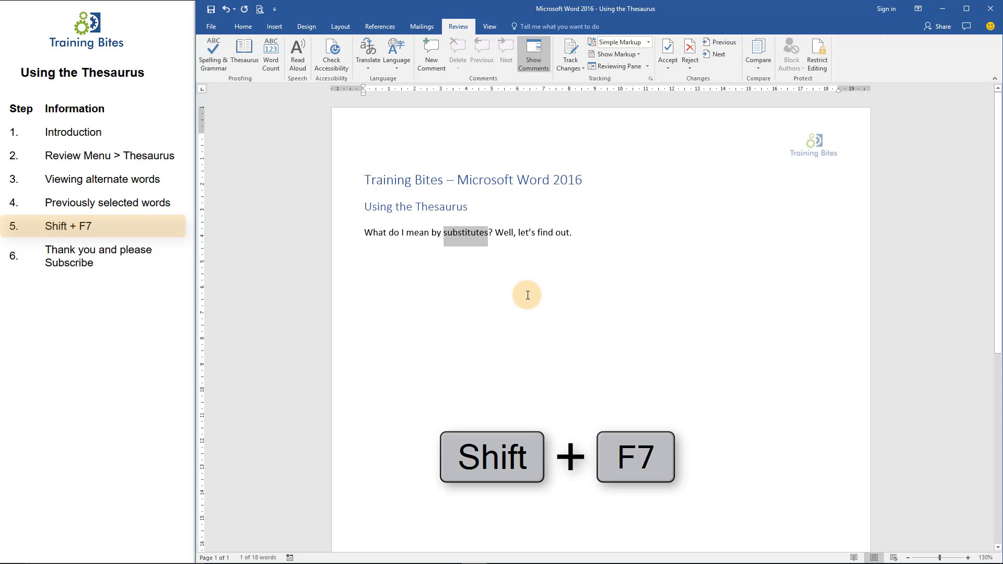
pyautogui.press('shift+f7')
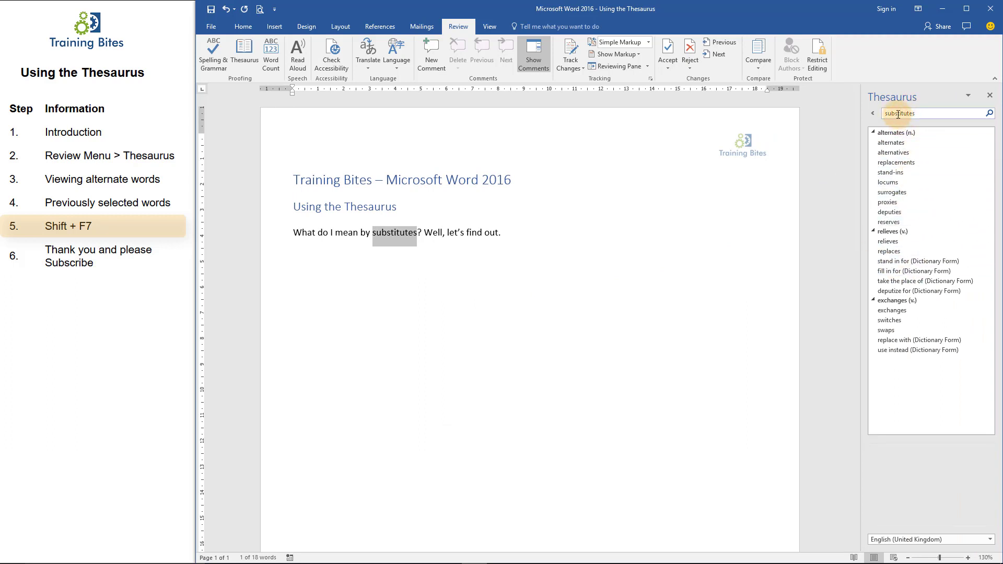
pyautogui.moveTo(972, 110)
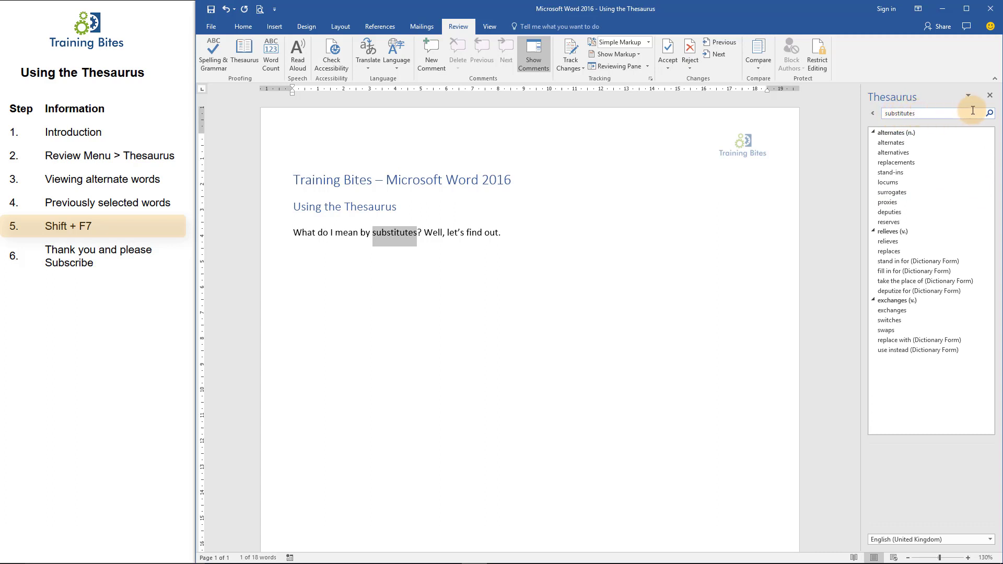
pyautogui.moveTo(890, 374)
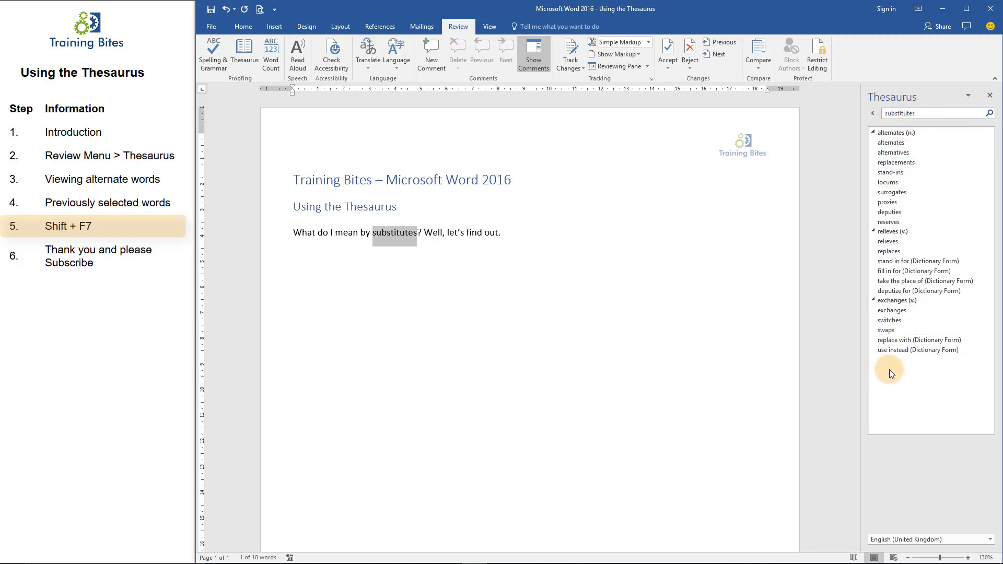